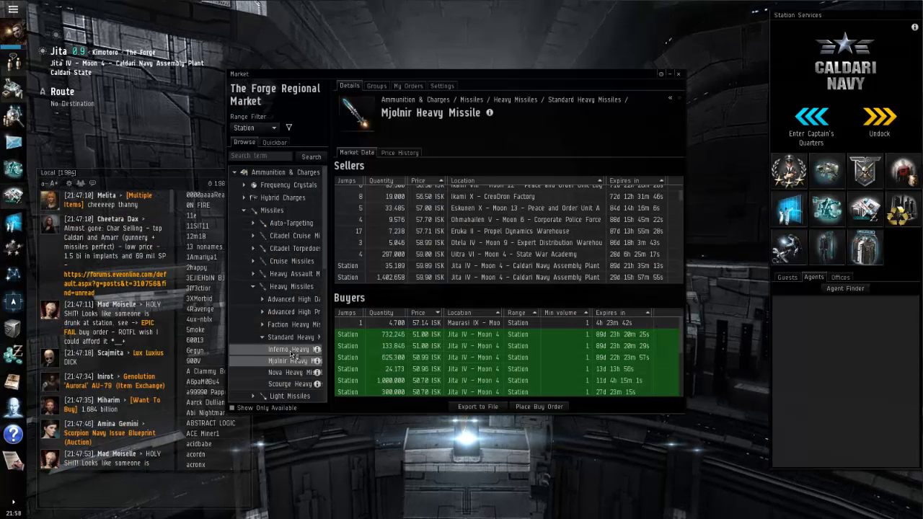
Step: Select Inferno Heavy Missile under Standard Heavy Missiles to show its market listings
{"action": "left_click", "coordinate": [288, 349]}
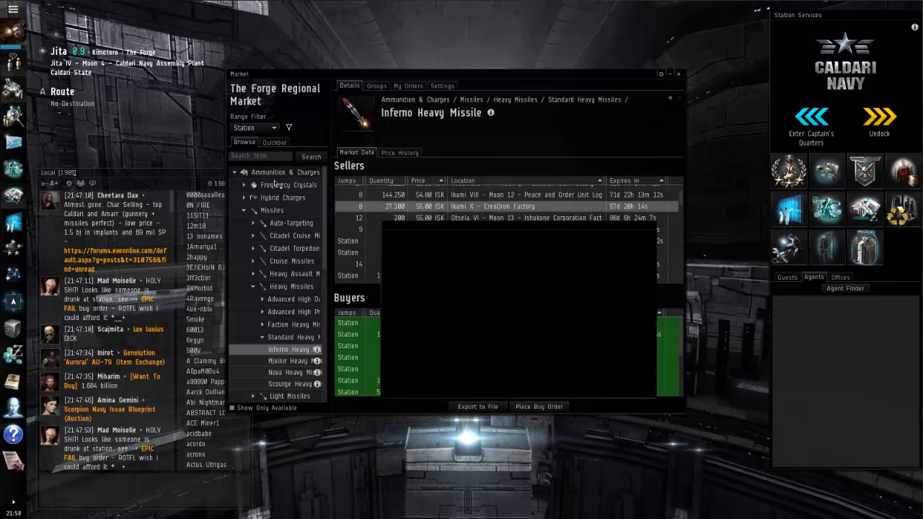
Step: Start an Inferno Heavy Missile buy order, entering the bid price and quantity
{"action": "left_click", "coordinate": [538, 406]}
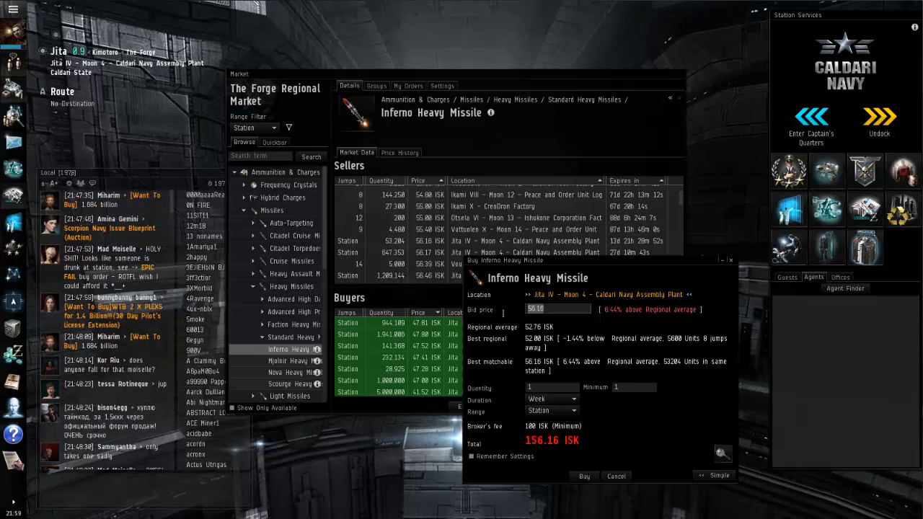
{"action": "type", "text": "470"}
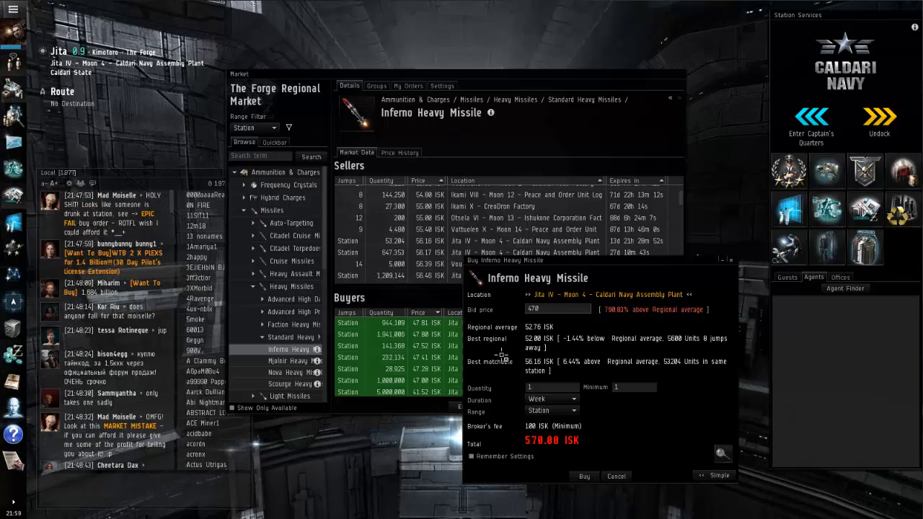
{"action": "type", "text": "47.8"}
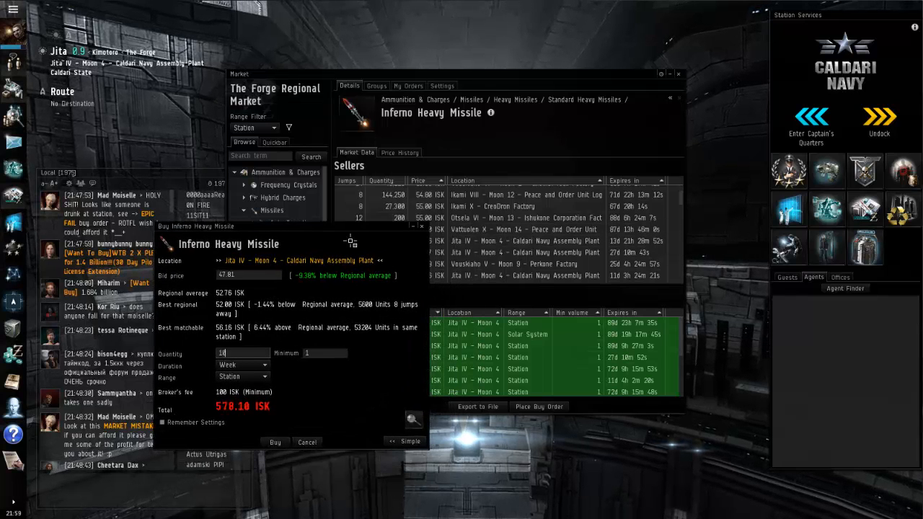
{"action": "type", "text": "100000"}
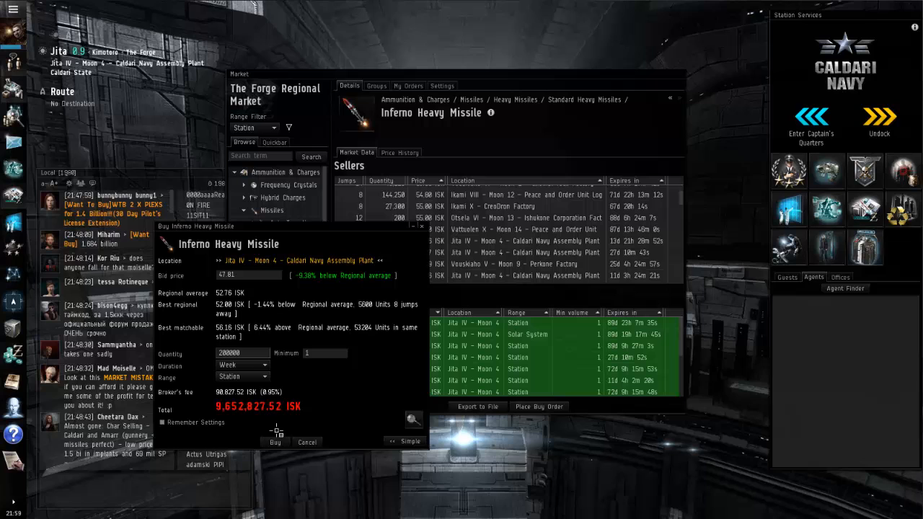
{"action": "mouse_move", "coordinate": [391, 334]}
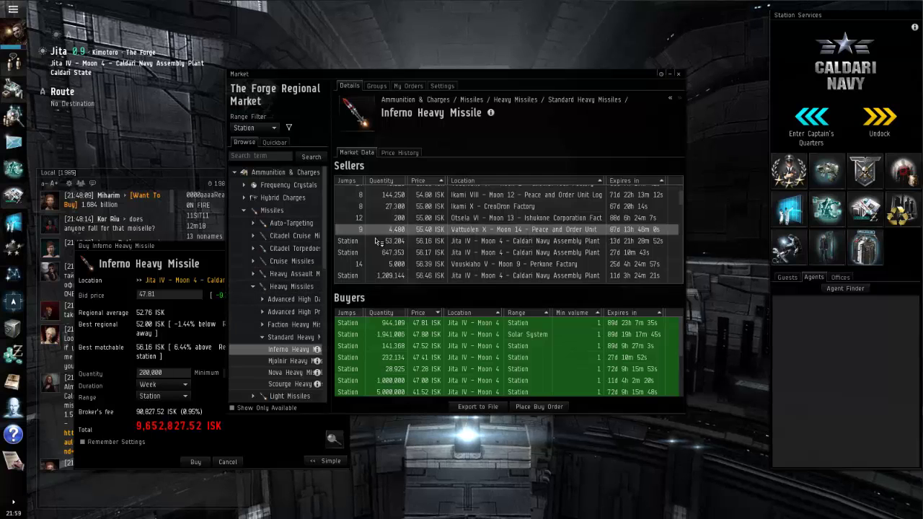
Step: Review Inferno Heavy Missile's price history, then return to the current buy and sell orders
{"action": "left_click", "coordinate": [400, 153]}
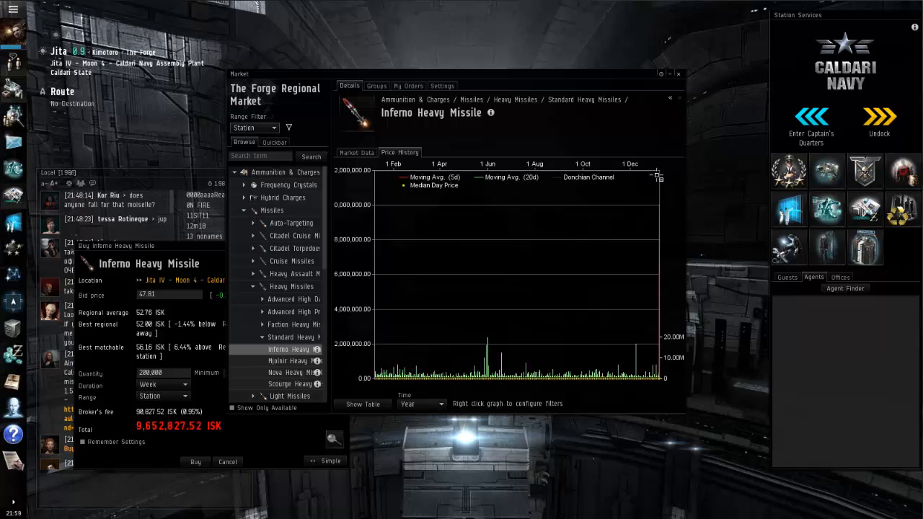
{"action": "mouse_move", "coordinate": [499, 299]}
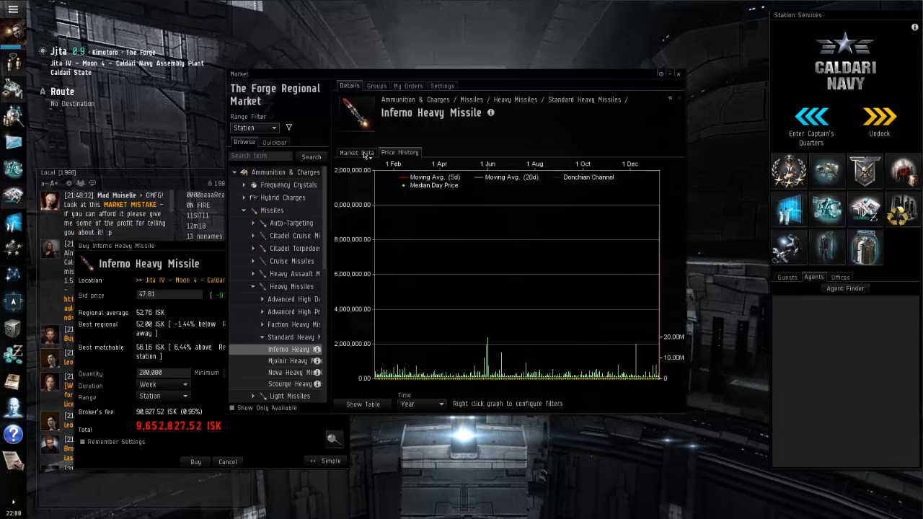
{"action": "left_click", "coordinate": [356, 152]}
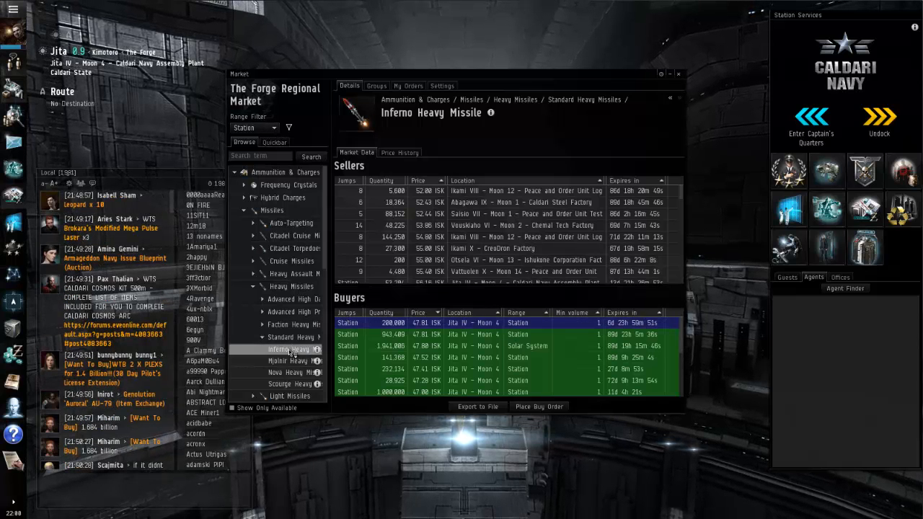
Step: Select Mjolnir Heavy Missile and start a buy order for it
{"action": "left_click", "coordinate": [307, 361]}
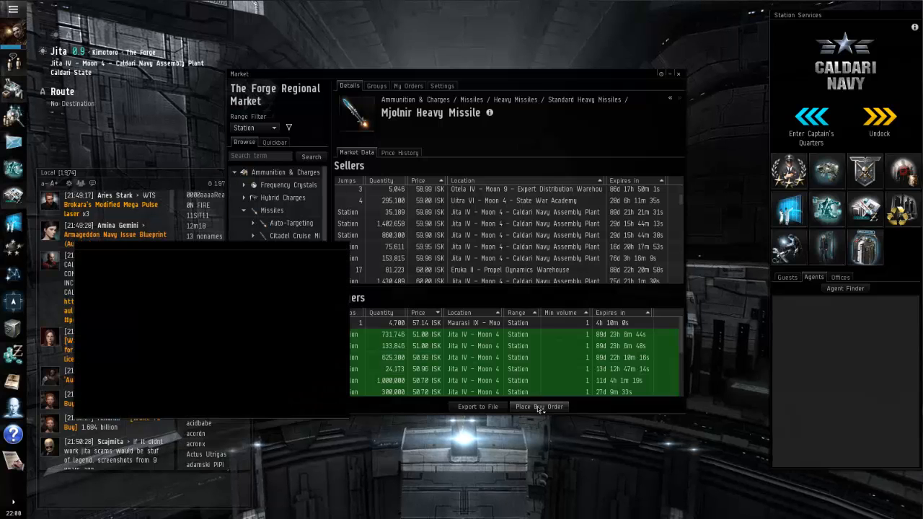
{"action": "left_click", "coordinate": [538, 406]}
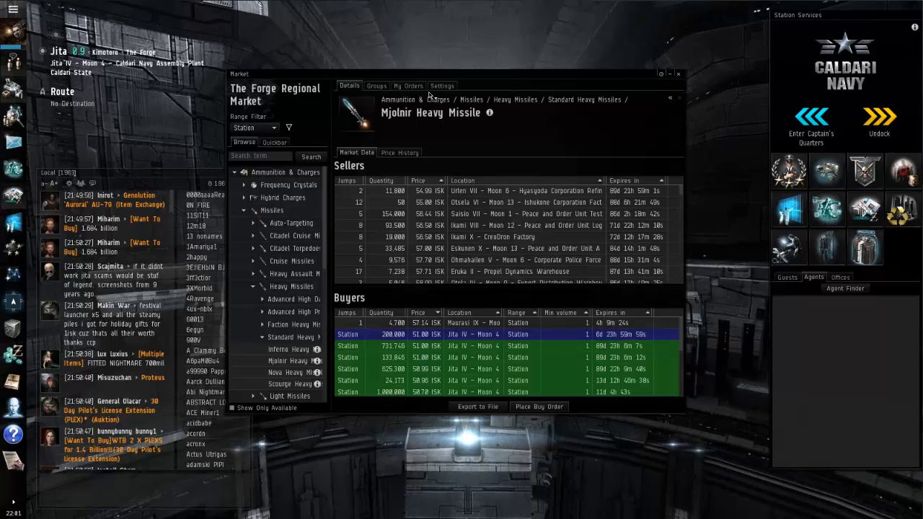
Step: Check the market Settings tab, then return to the item's order listings
{"action": "left_click", "coordinate": [441, 85]}
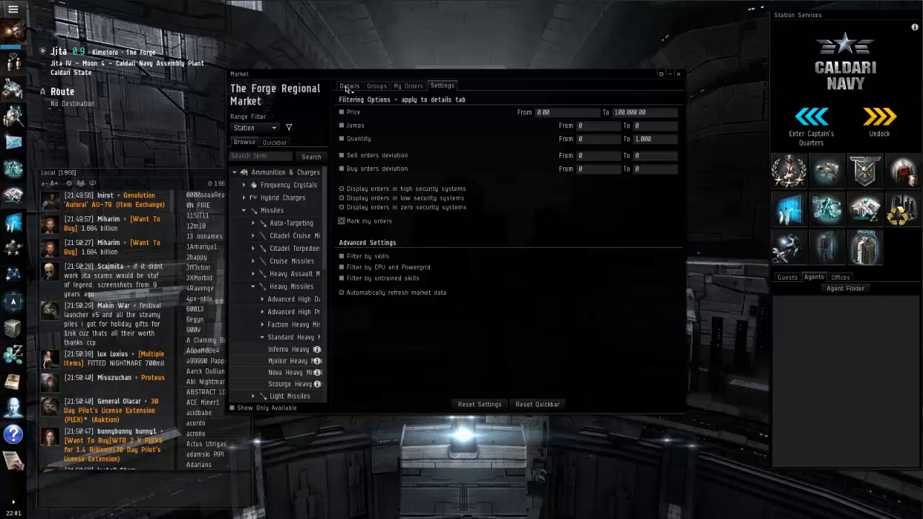
{"action": "left_click", "coordinate": [318, 361]}
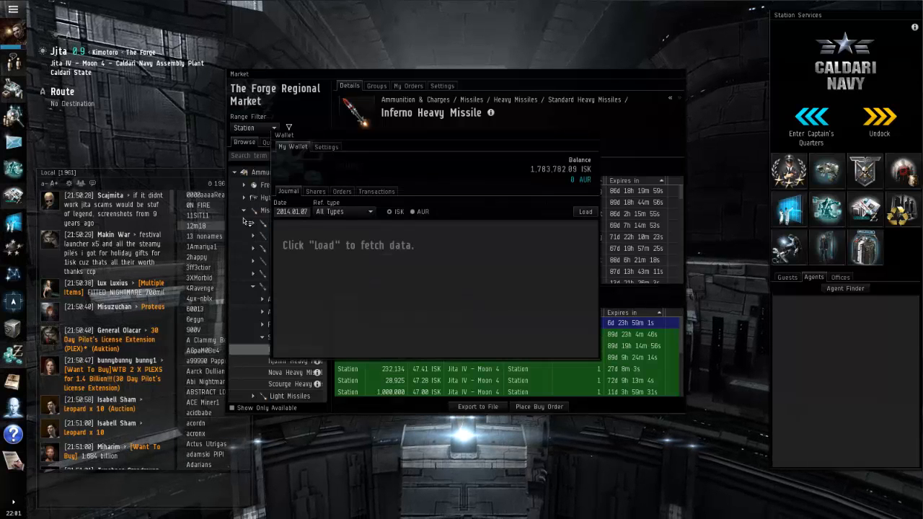
Step: Close the Wallet window
{"action": "left_click", "coordinate": [342, 191]}
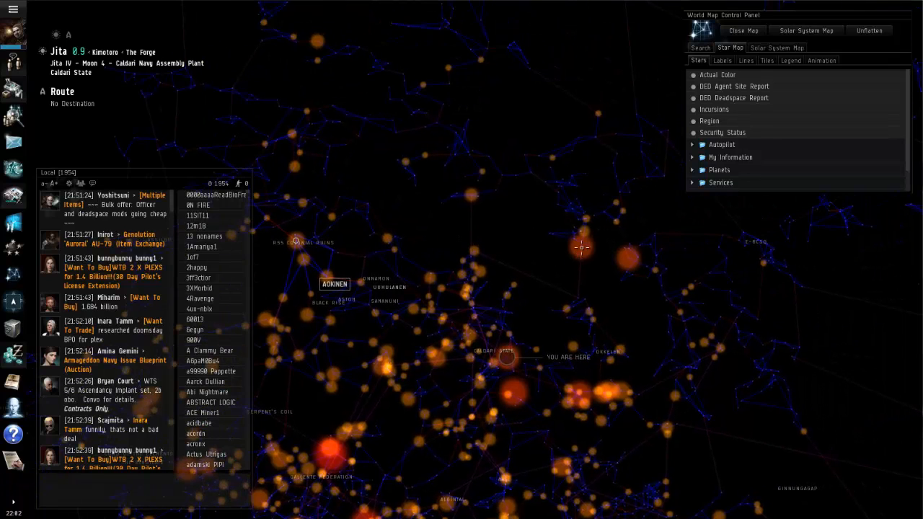
{"action": "mouse_move", "coordinate": [581, 247]}
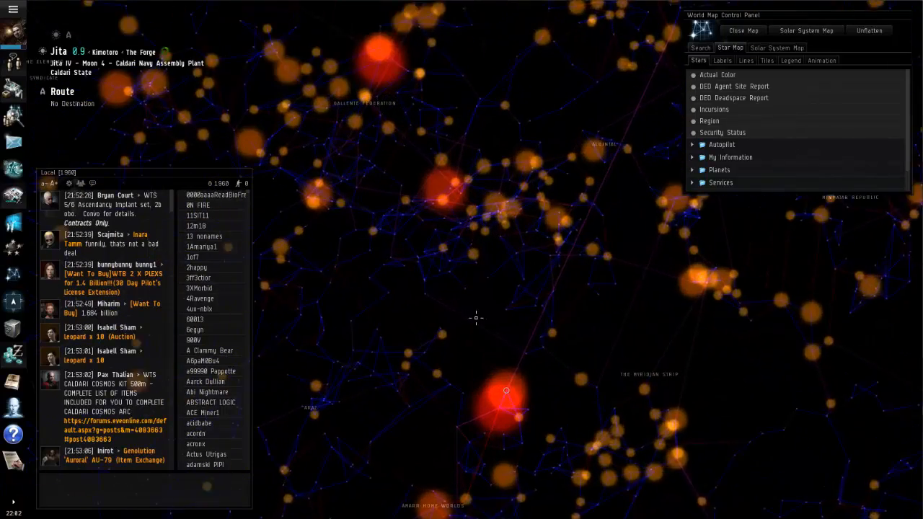
{"action": "mouse_move", "coordinate": [503, 390]}
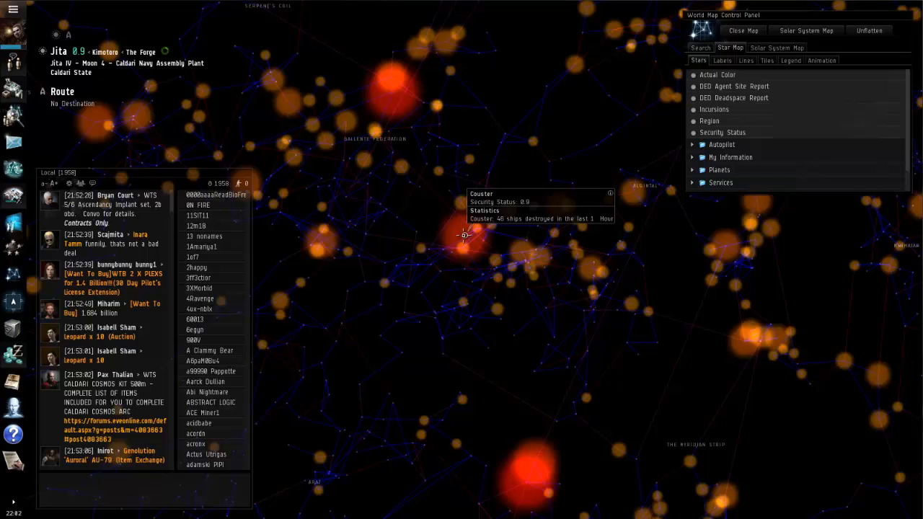
{"action": "mouse_move", "coordinate": [463, 237]}
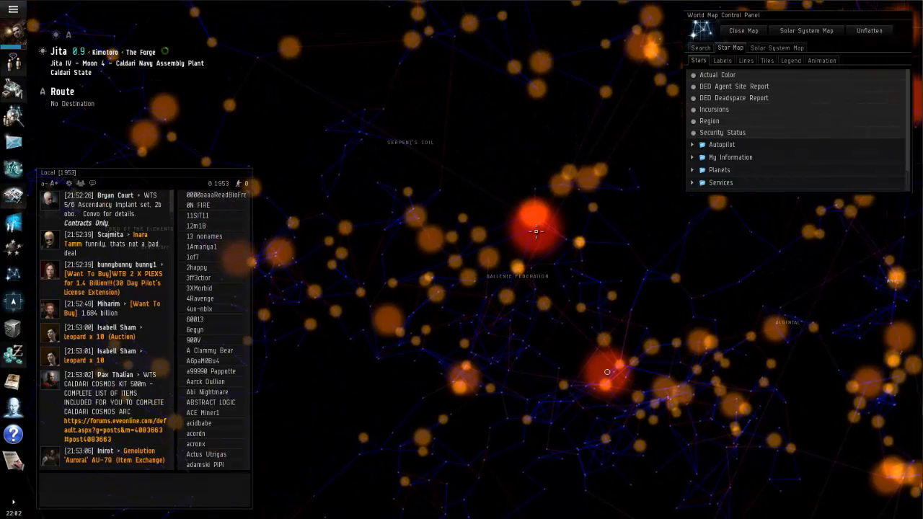
{"action": "mouse_move", "coordinate": [530, 228]}
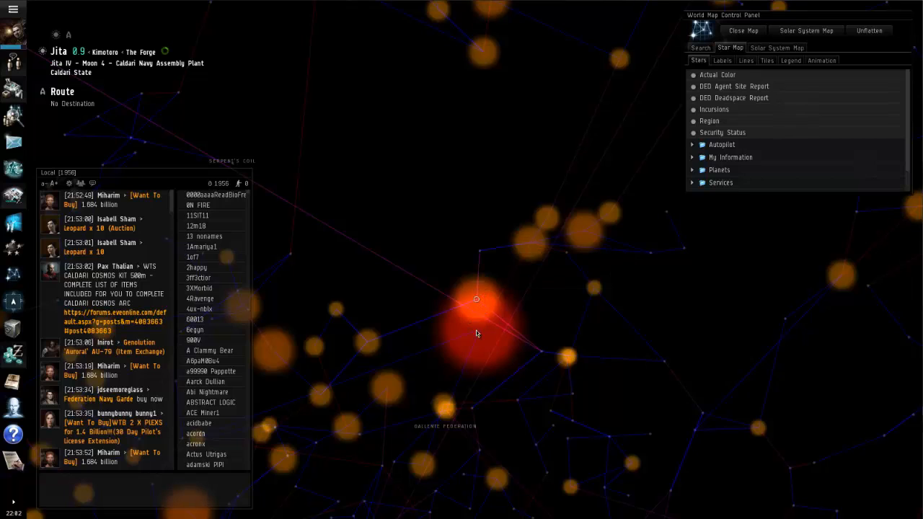
{"action": "mouse_move", "coordinate": [476, 297]}
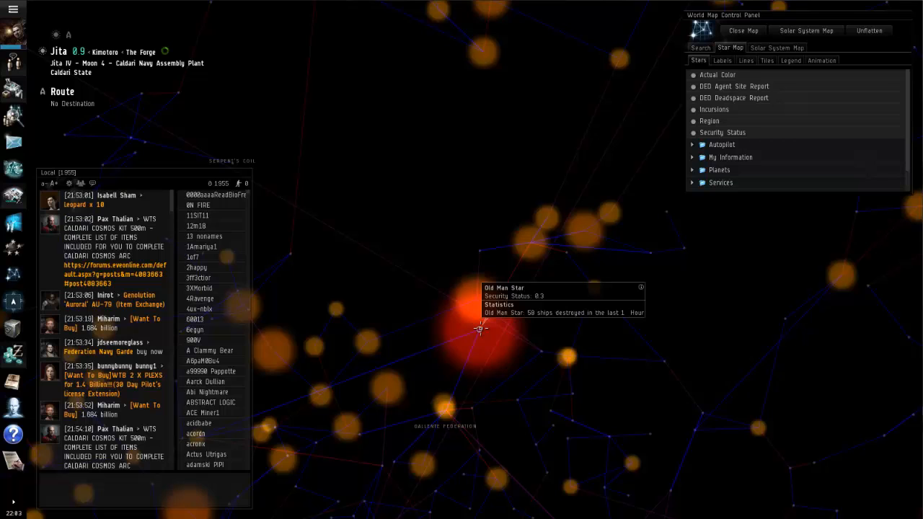
Step: Set Old Man Star as the destination, then briefly reopen and minimize the Market window
{"action": "right_click", "coordinate": [478, 328]}
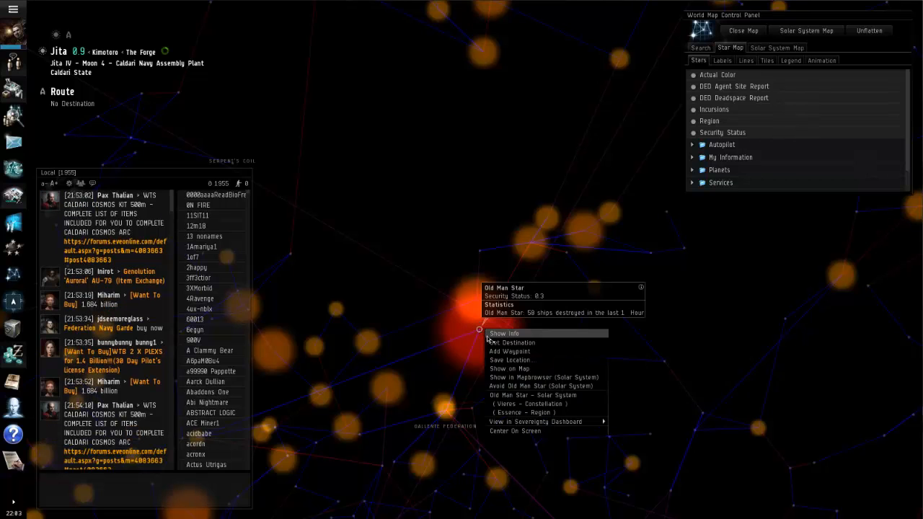
{"action": "left_click", "coordinate": [509, 342]}
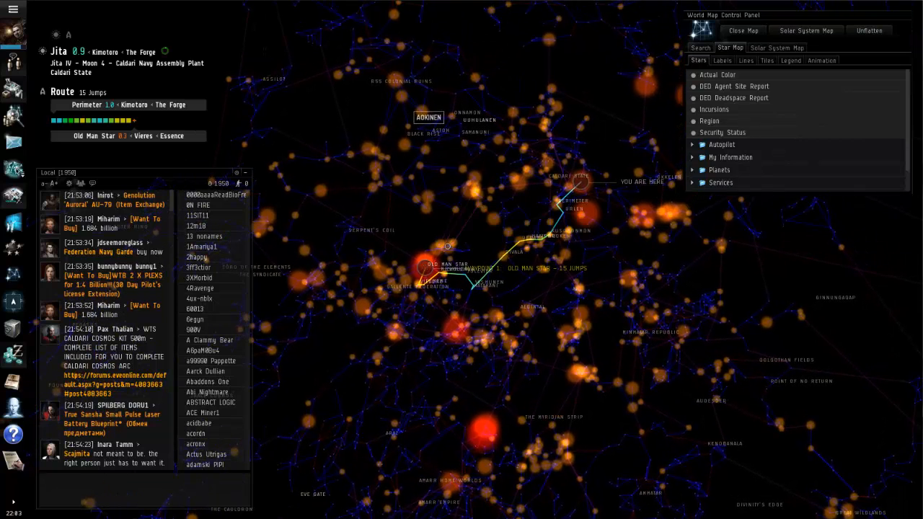
{"action": "mouse_move", "coordinate": [12, 196]}
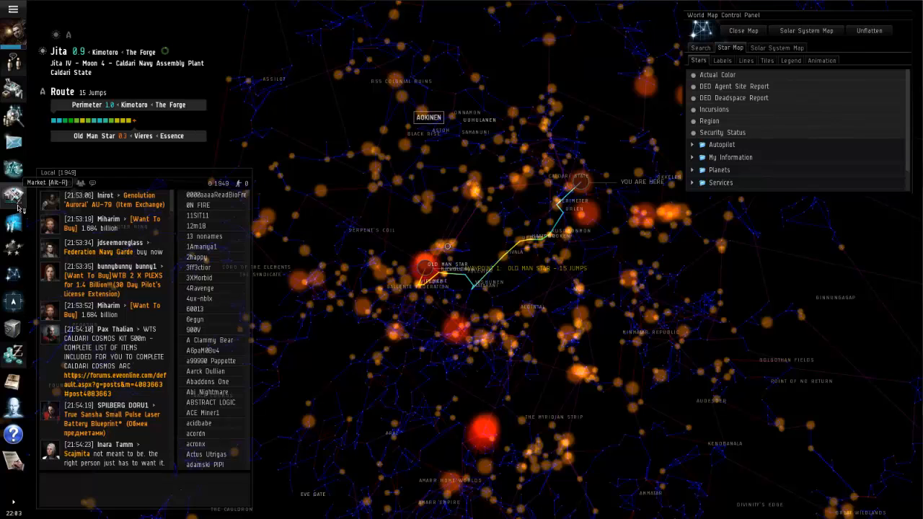
{"action": "left_click", "coordinate": [13, 195]}
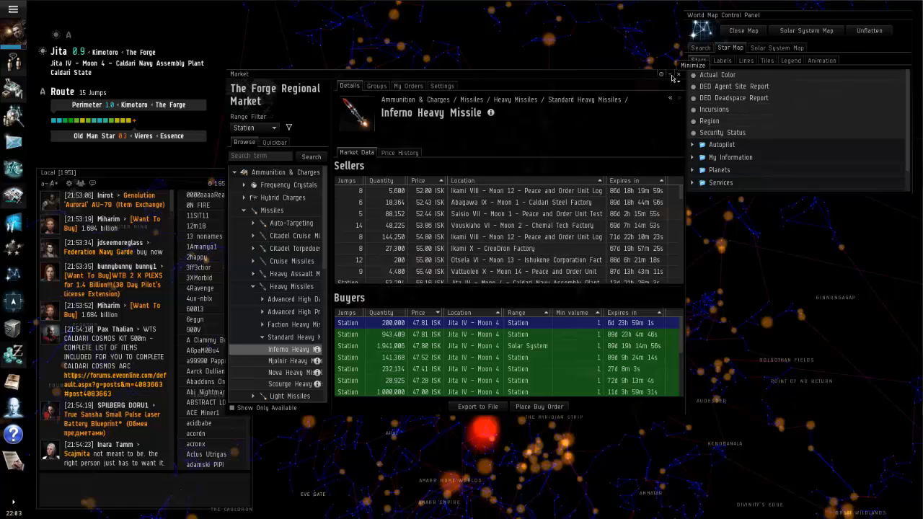
{"action": "left_click", "coordinate": [672, 75]}
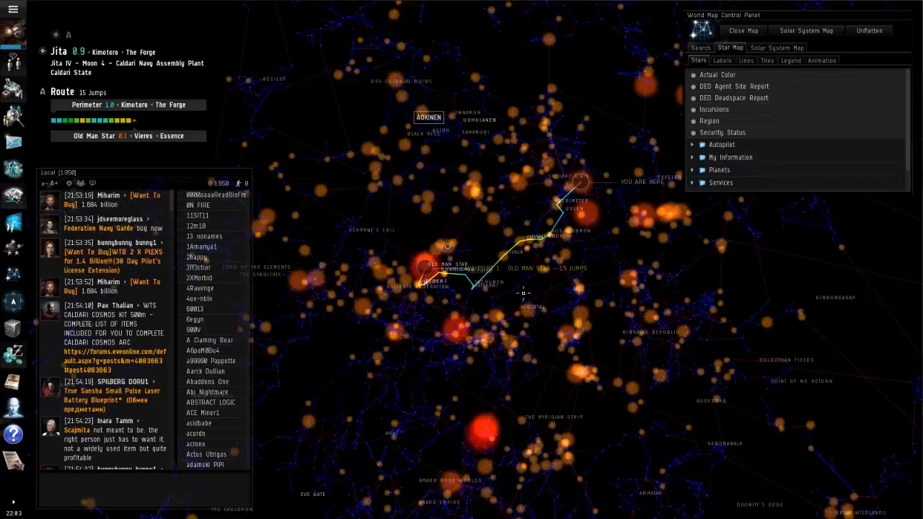